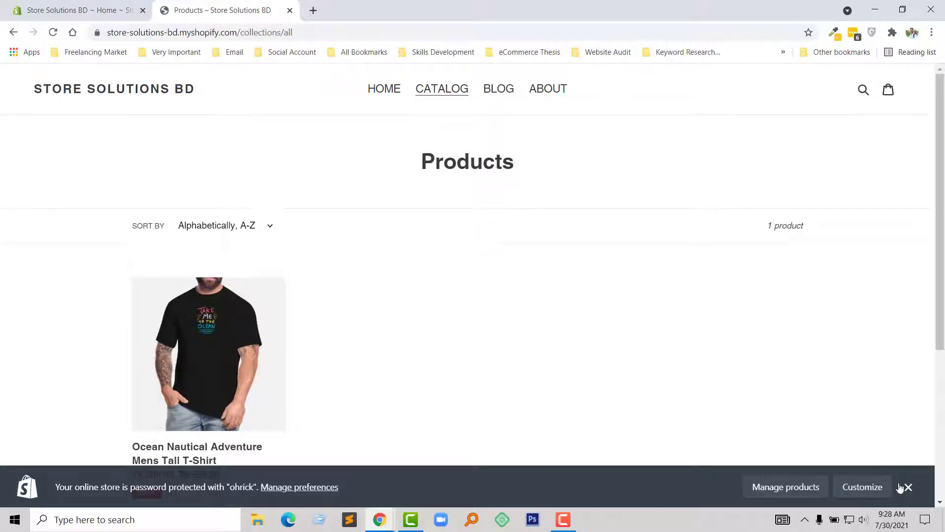
Step: Inspect the product grid so DevTools shows the product card's markup
scroll("down", 3)
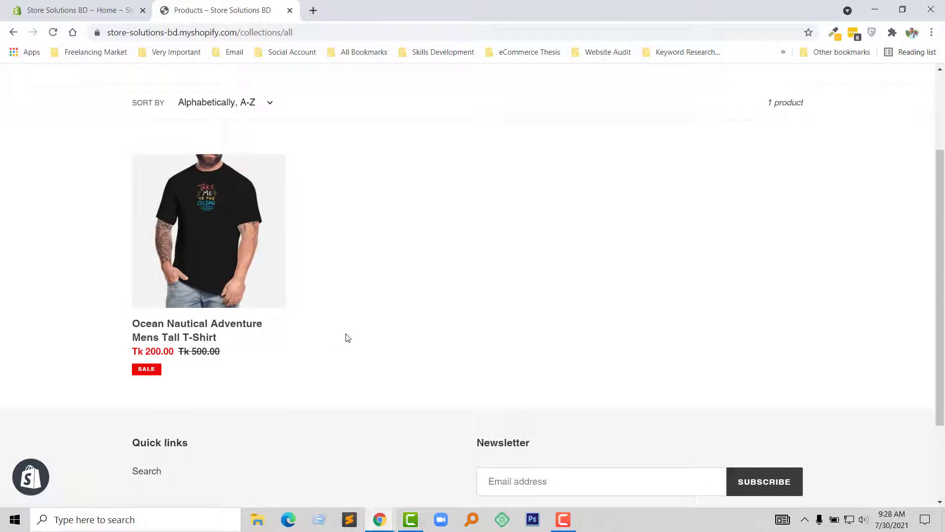
mouse_move(363, 247)
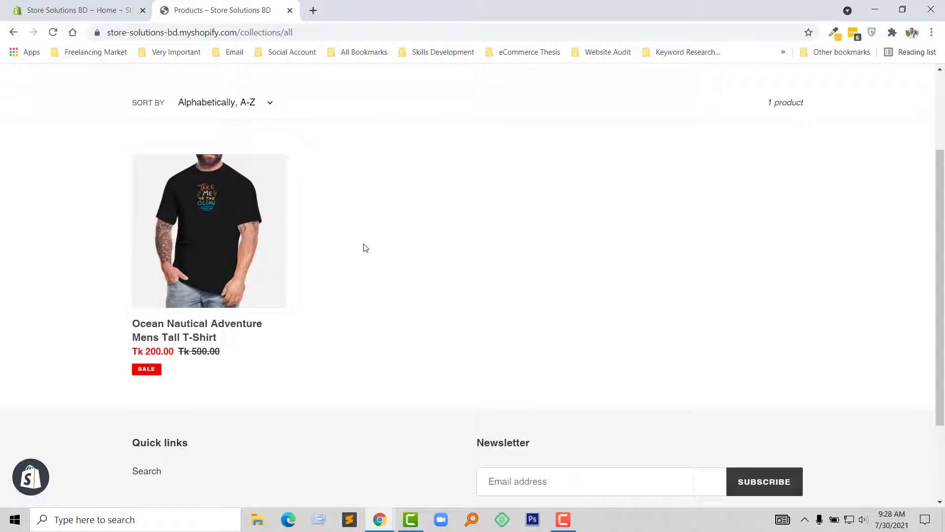
right_click(363, 247)
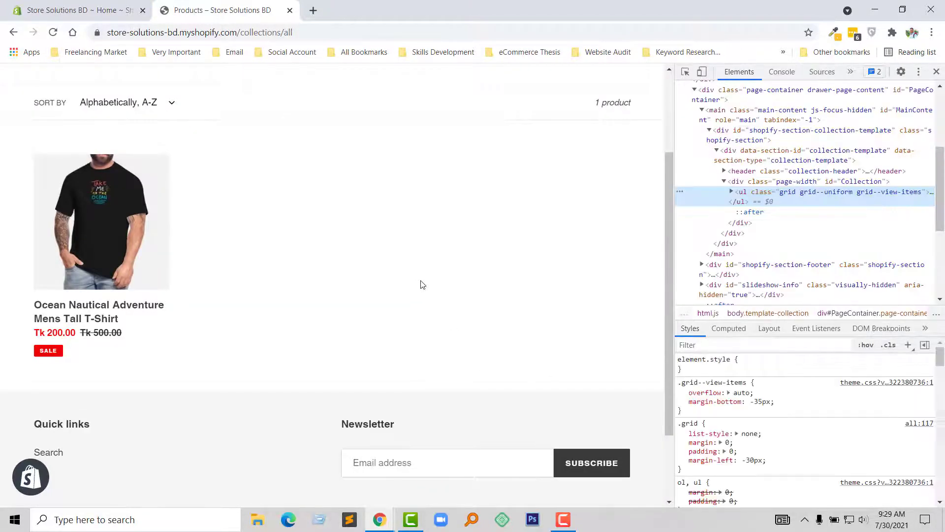
scroll("down", 3)
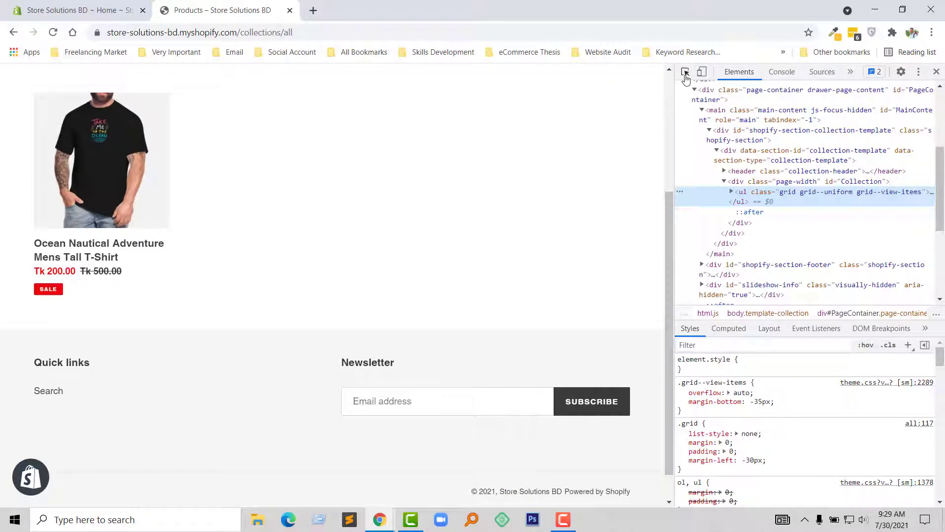
mouse_move(685, 72)
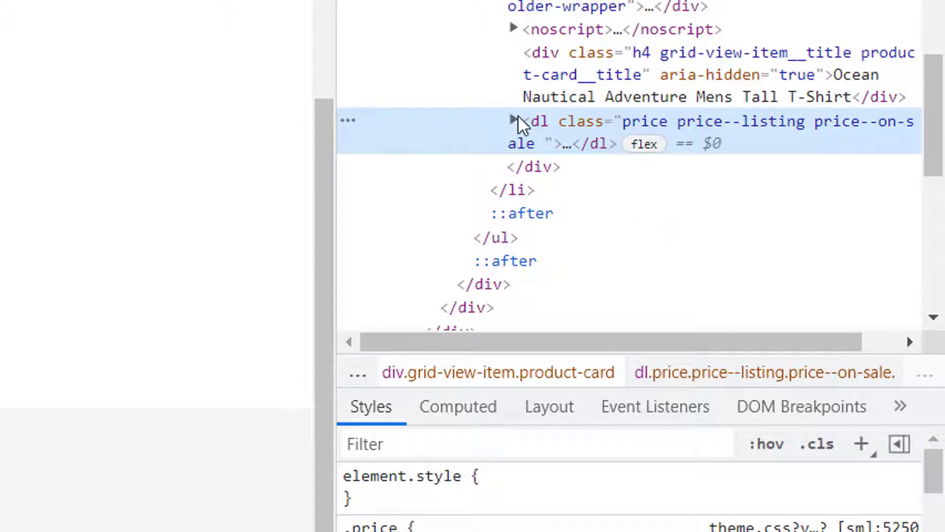
Step: Drill down through dl.price and div.price__badges to select span.price__badge--sale
left_click(513, 121)
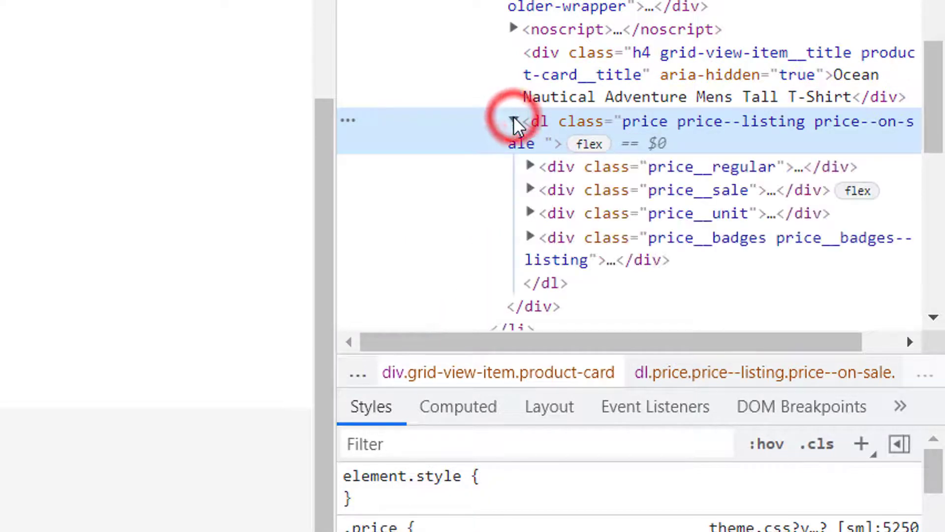
left_click(514, 121)
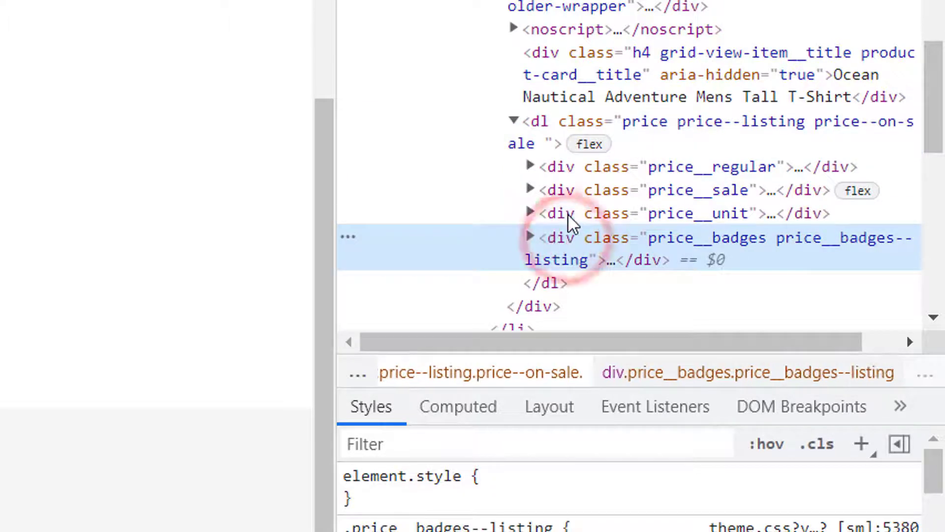
scroll("down", 3)
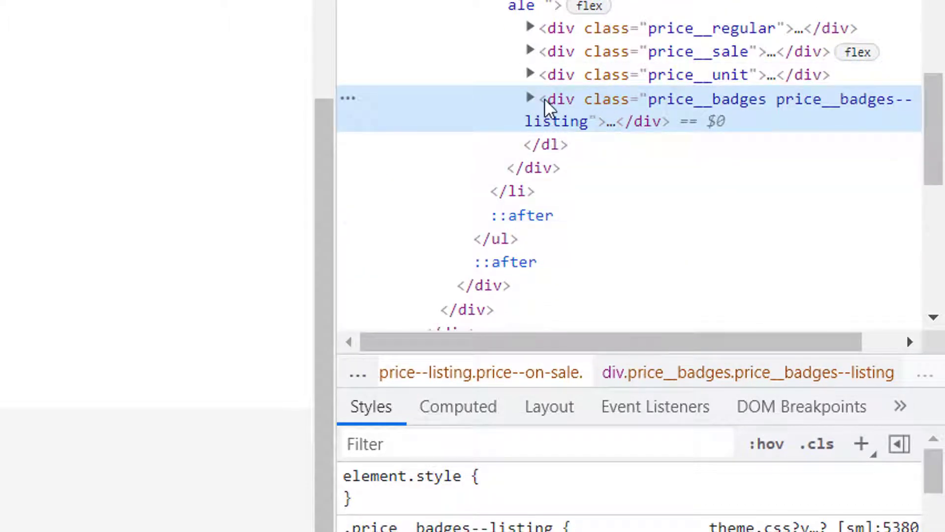
left_click(531, 98)
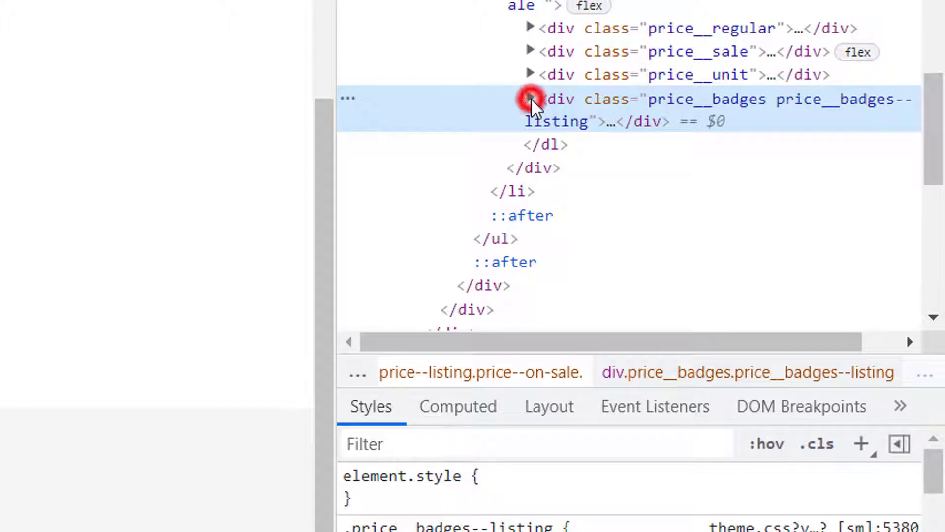
left_click(531, 99)
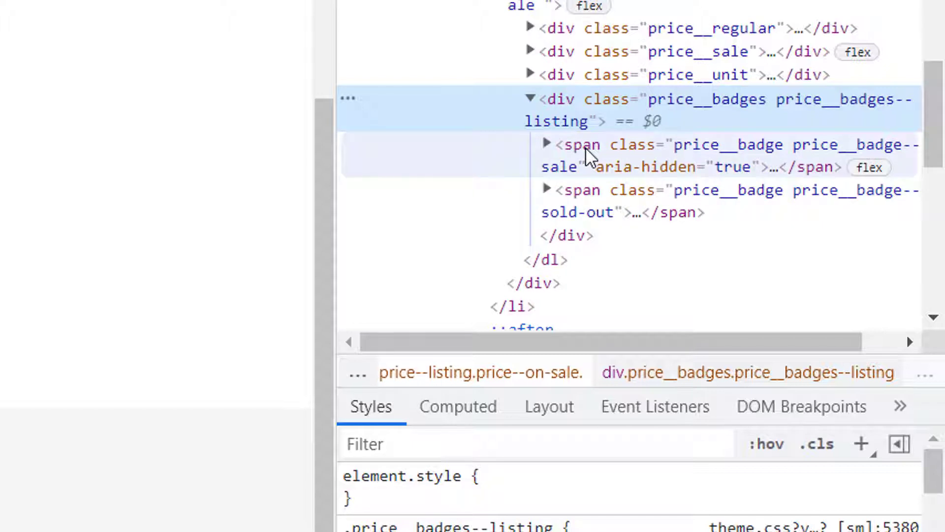
left_click(582, 155)
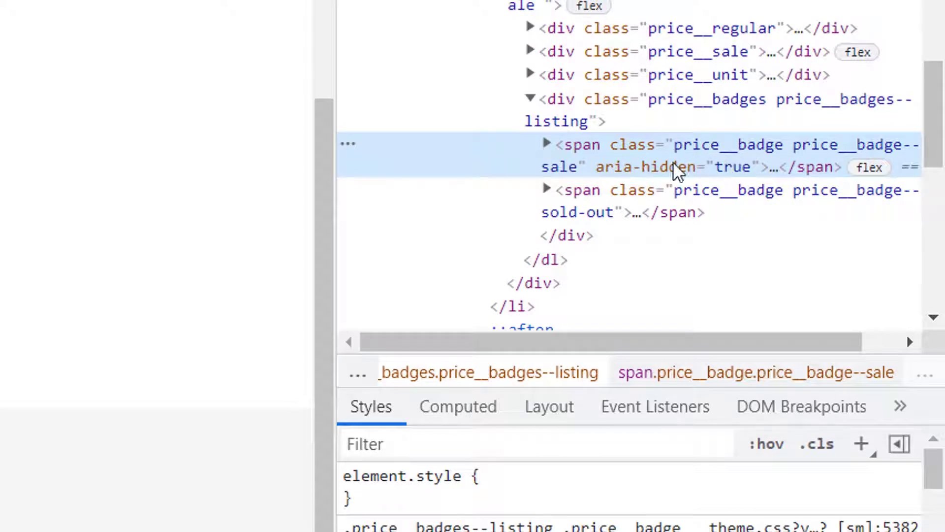
mouse_move(861, 444)
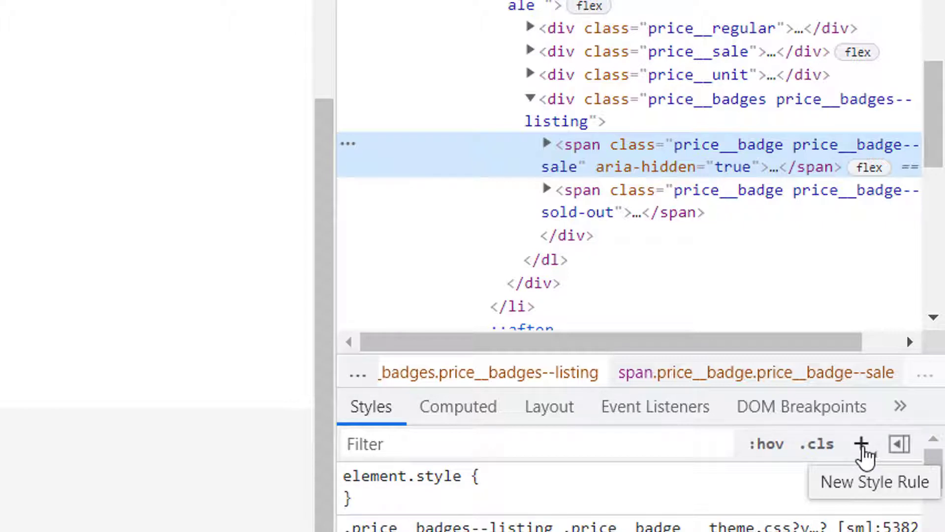
Step: Add a display: none rule for span.price__badge.price__badge--sale and copy it
left_click(862, 444)
type("display: none;")
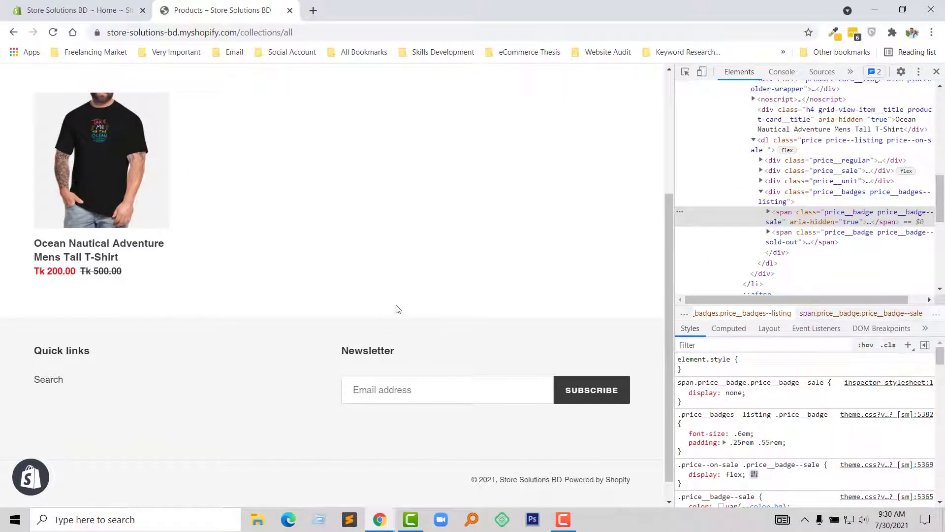
left_click(681, 392)
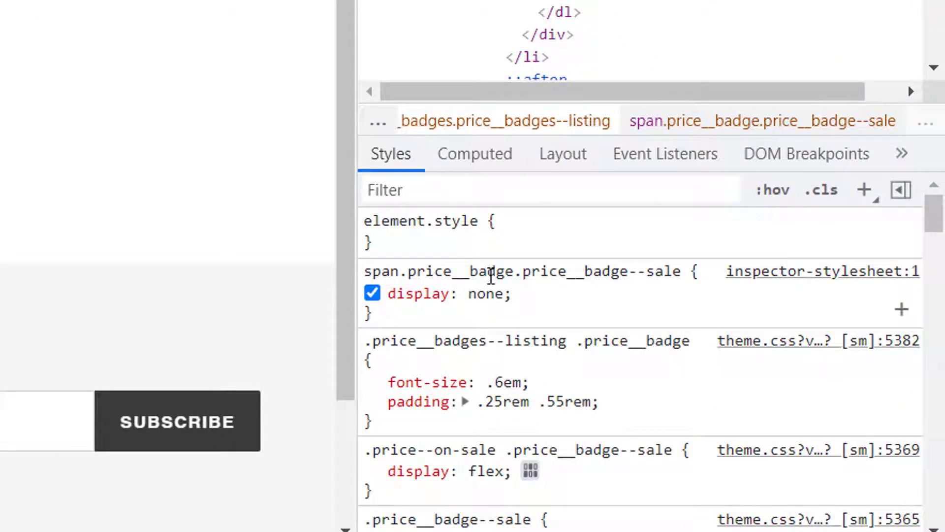
right_click(488, 270)
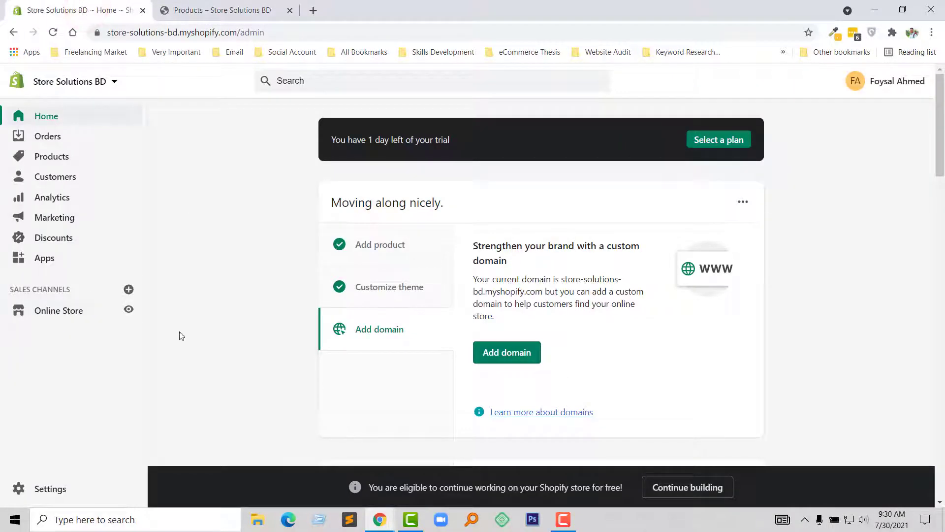
mouse_move(70, 317)
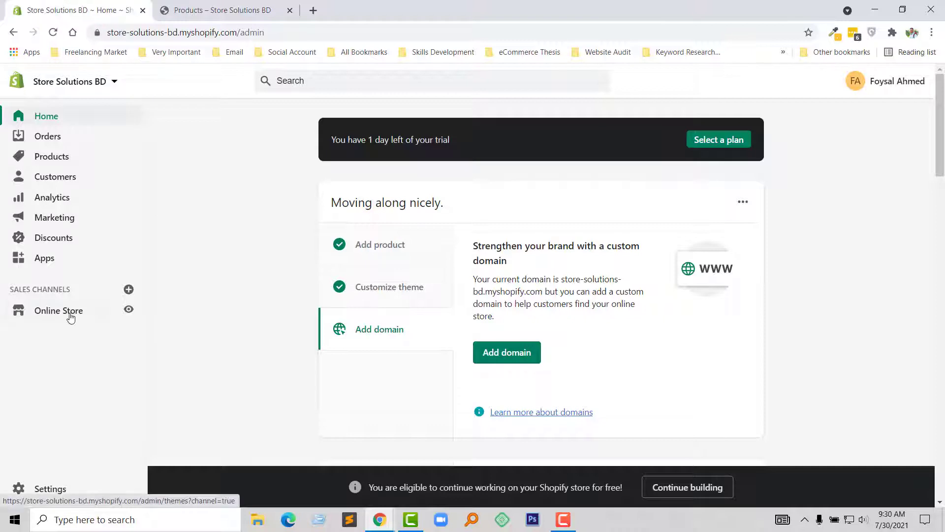
Step: From the Themes page, launch Edit code on the Debut theme via its Actions menu
left_click(58, 310)
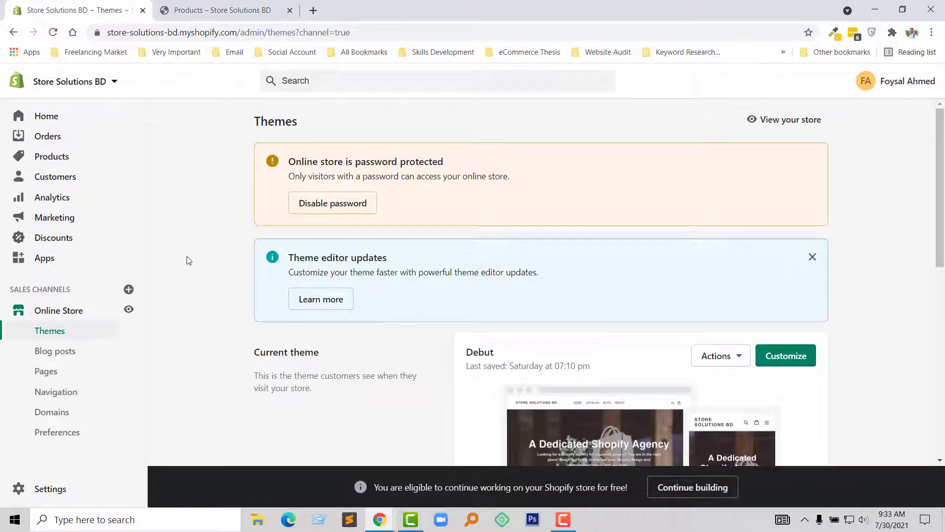
scroll("down", 3)
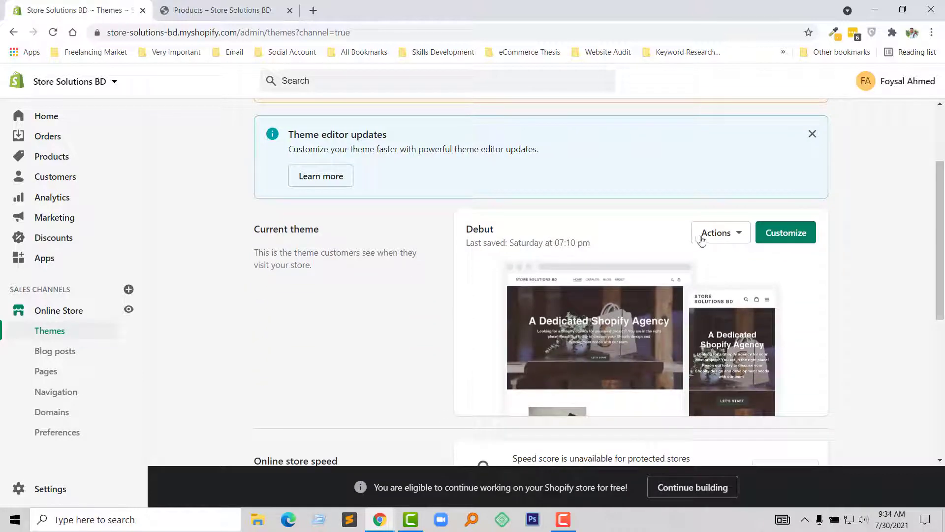
left_click(718, 232)
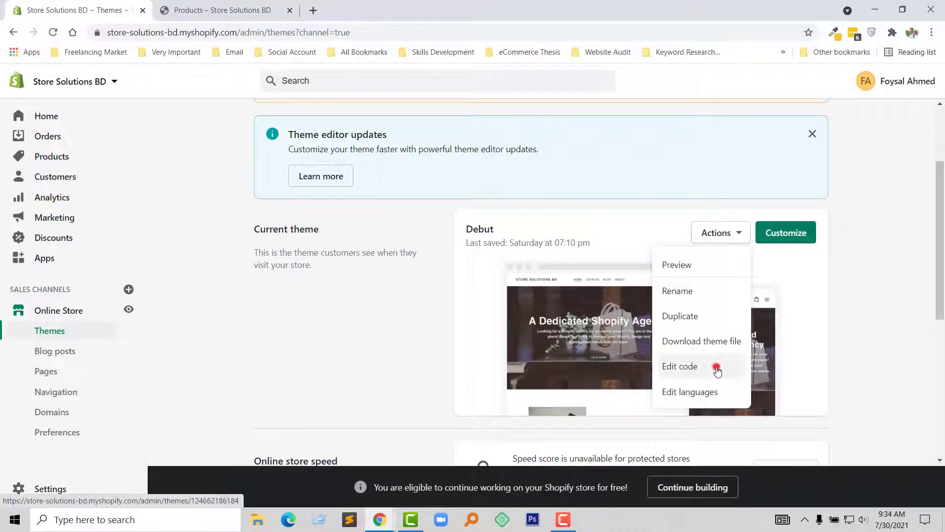
left_click(680, 366)
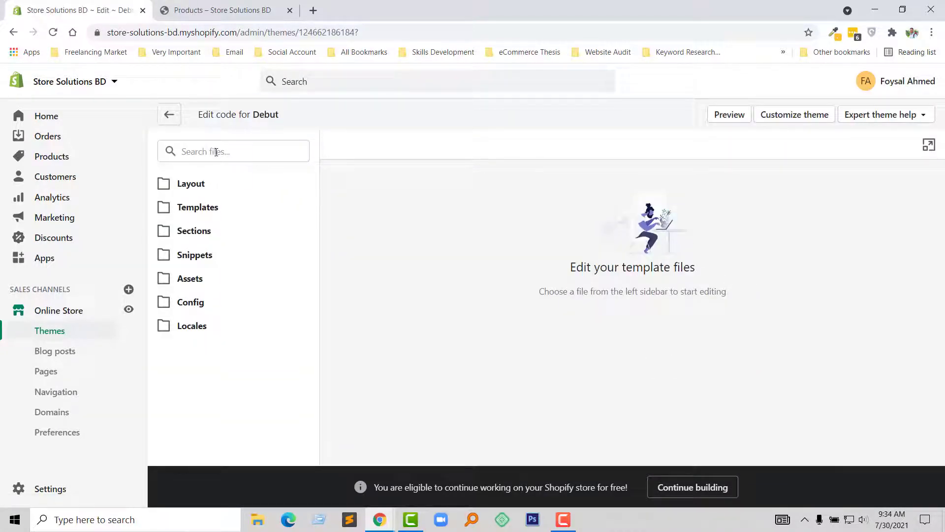
Step: Find theme.css by searching 'css', load it in the editor and reach the file's end
left_click(234, 152)
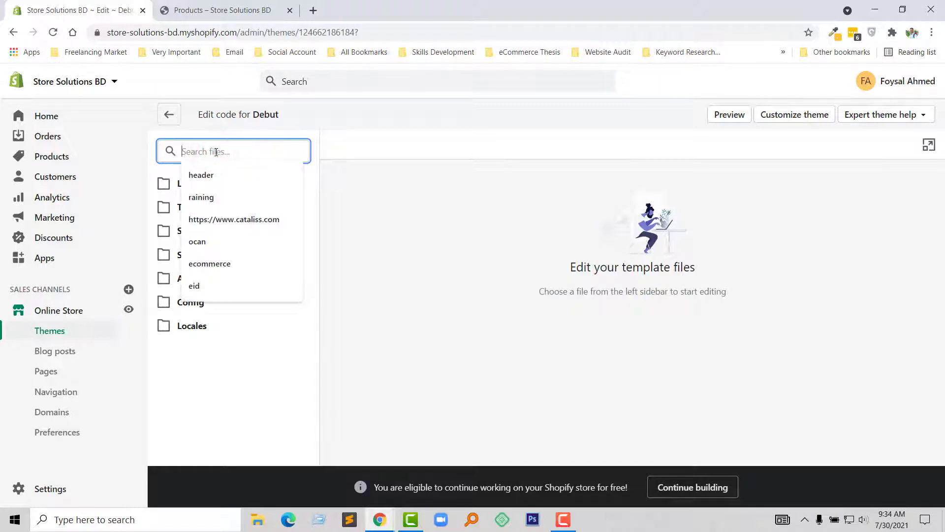
type("css")
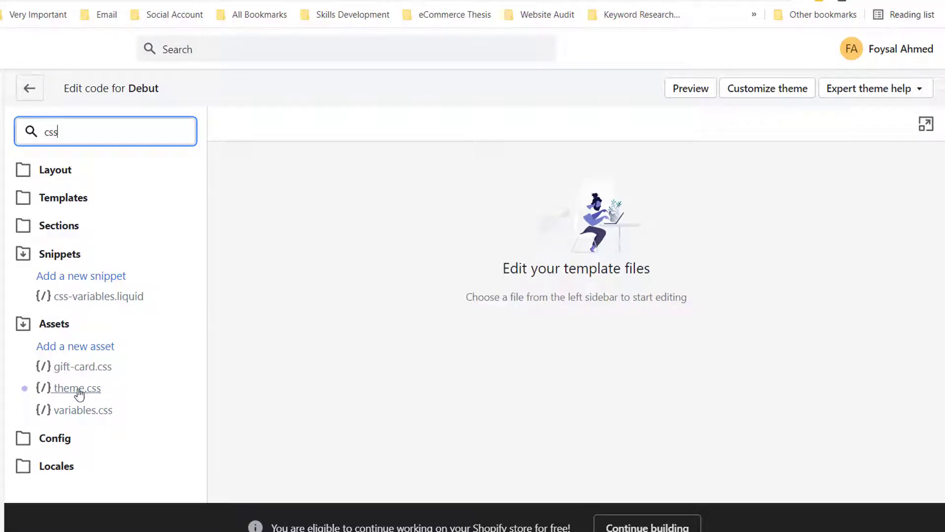
left_click(79, 388)
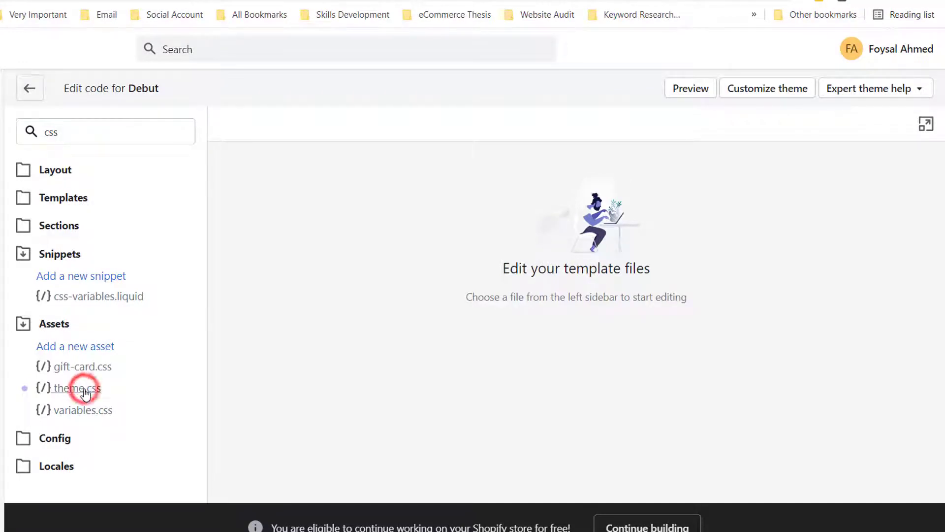
left_click(79, 388)
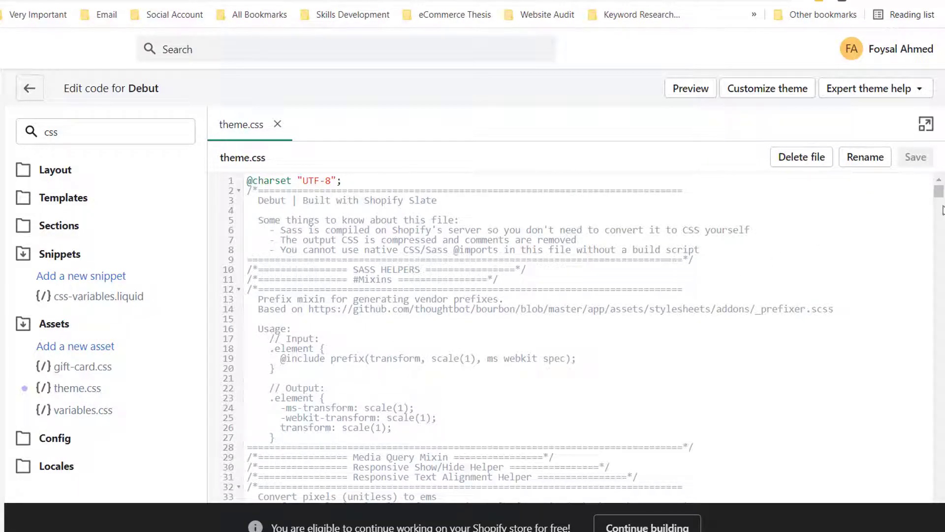
scroll("down", 3)
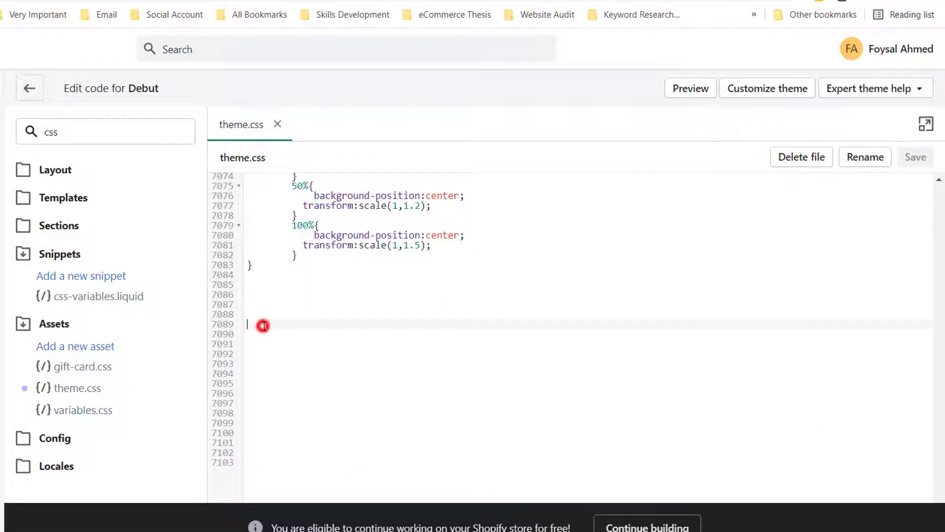
Step: Paste the sale-badge hiding rule on the blank last line of theme.css
left_click(262, 325)
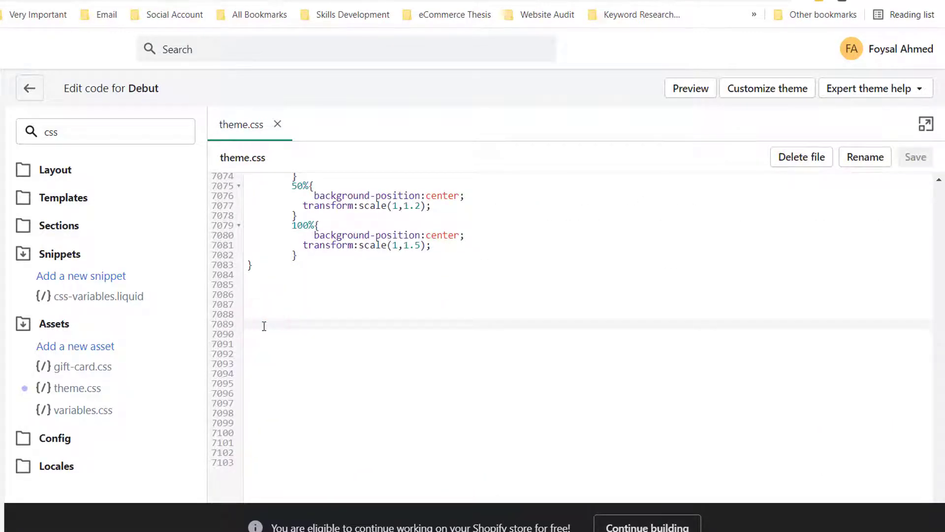
right_click(407, 326)
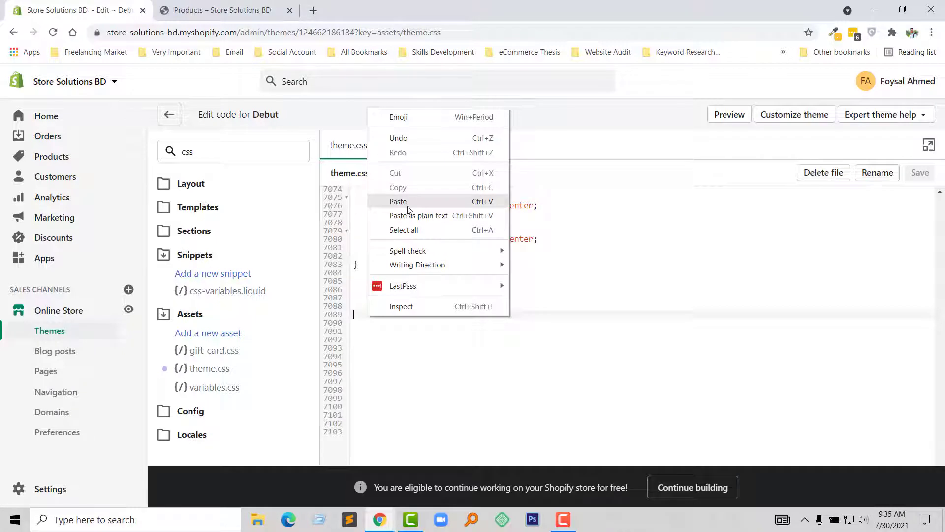
left_click(399, 200)
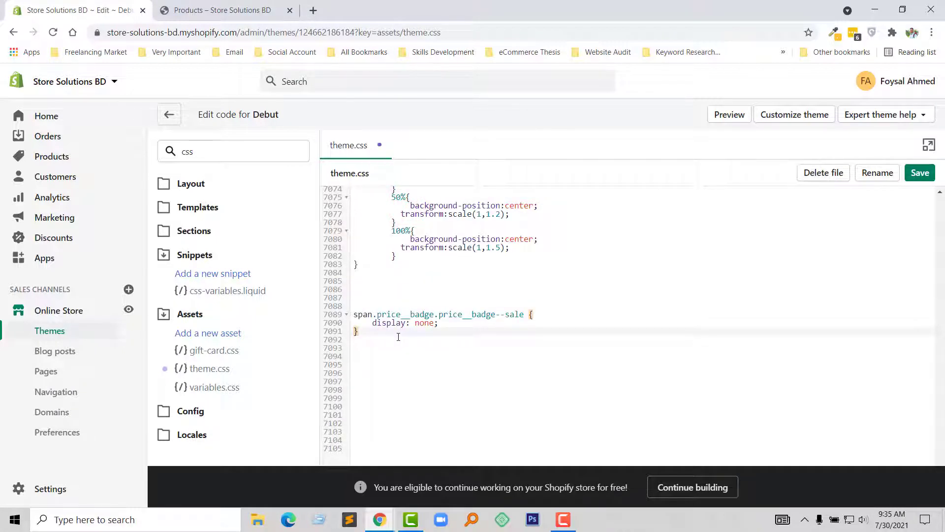
Step: Compare the rule against the storefront inspector, then save theme.css
left_click(220, 9)
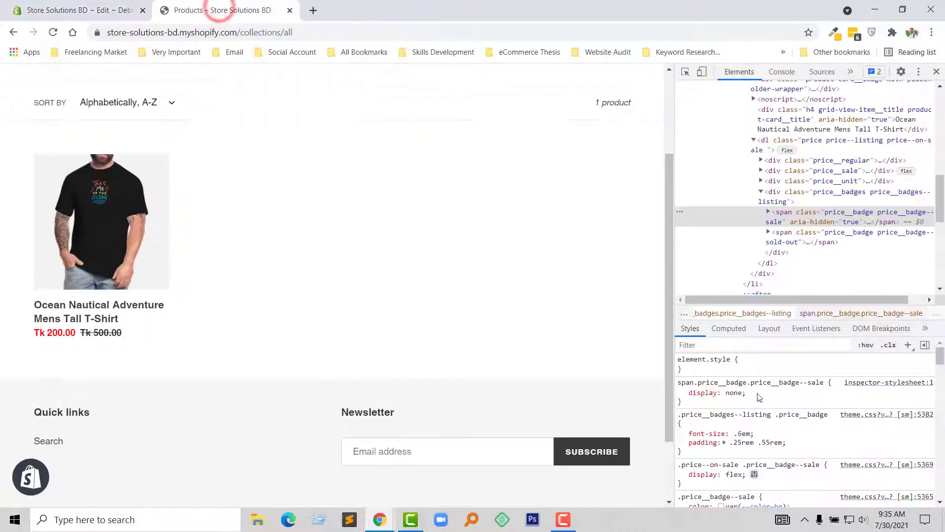
left_click(682, 393)
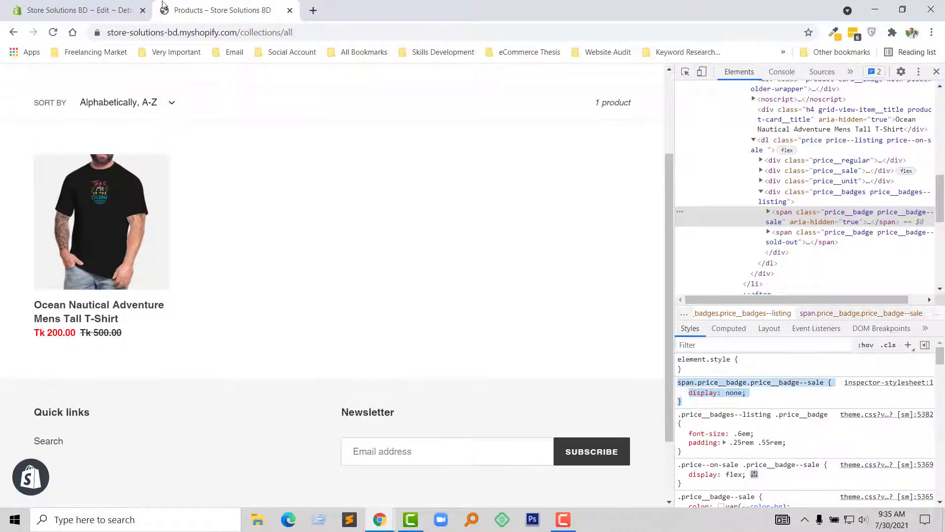
left_click(72, 10)
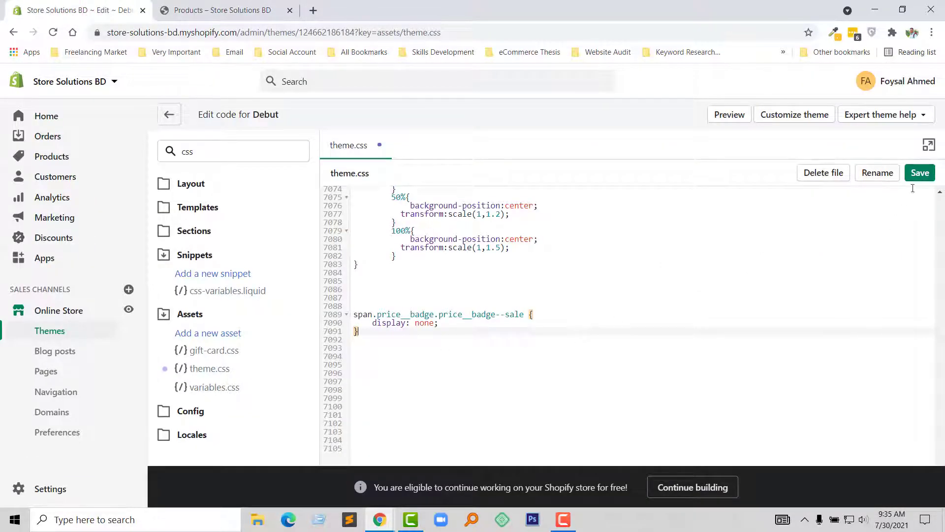
left_click(920, 173)
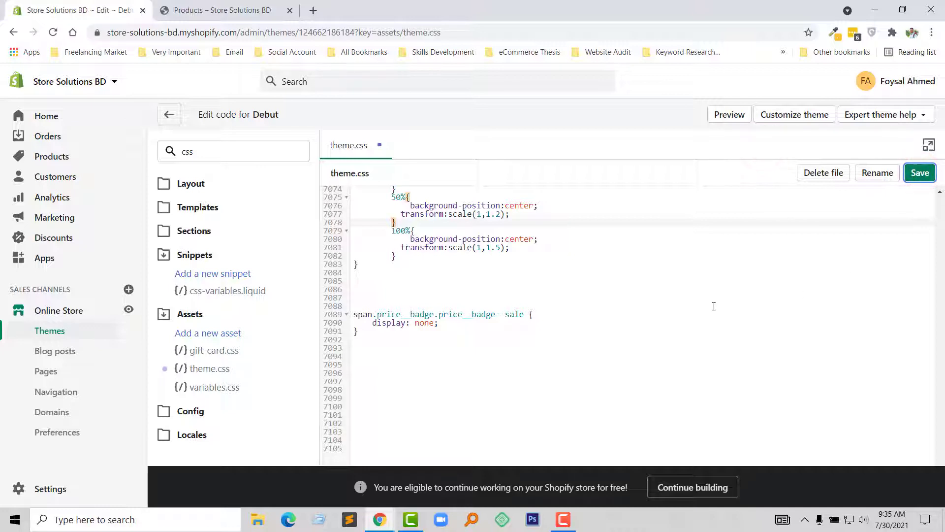
left_click(920, 173)
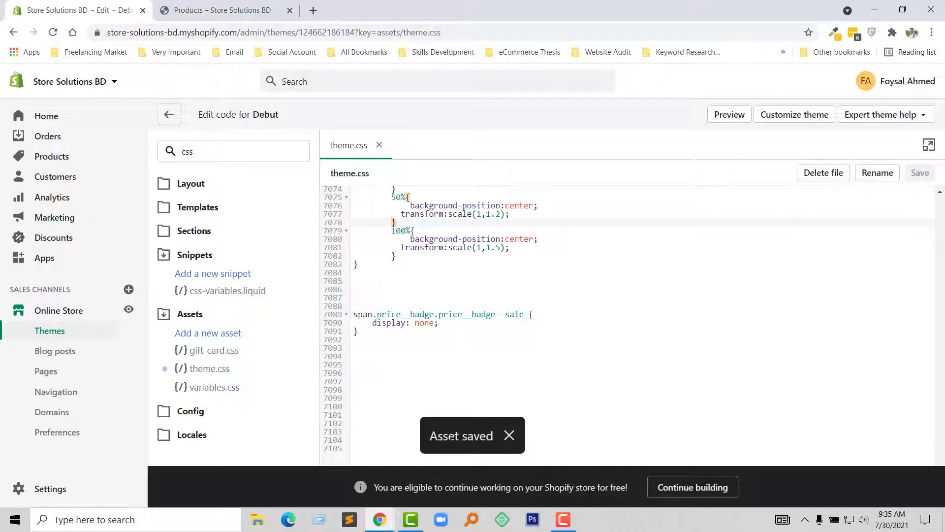
mouse_move(608, 423)
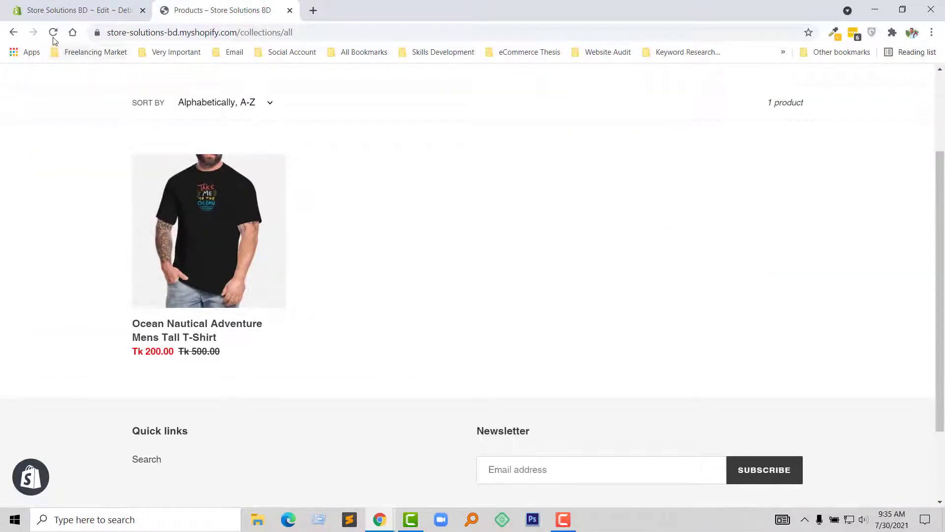
Step: Reload the storefront catalog so the T-shirt shows Tk 200.00 without the SALE badge
left_click(52, 33)
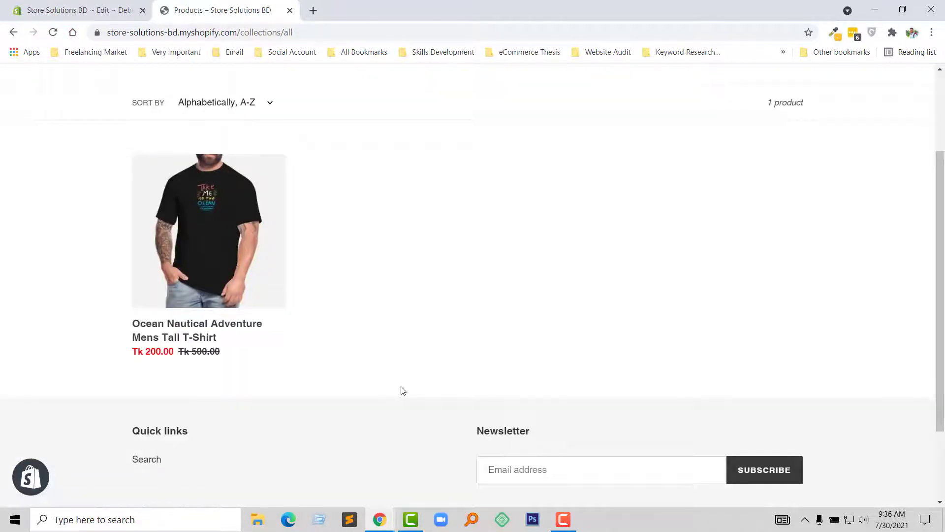
mouse_move(189, 381)
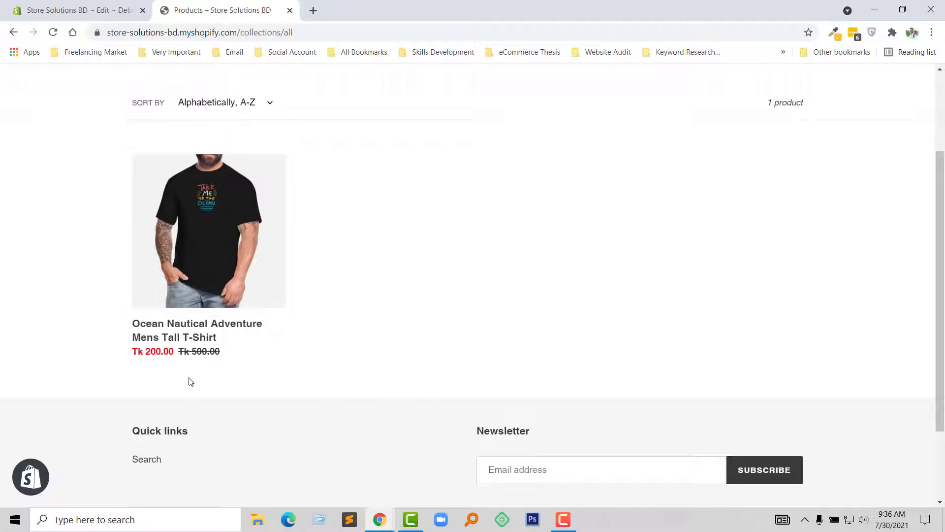
mouse_move(372, 379)
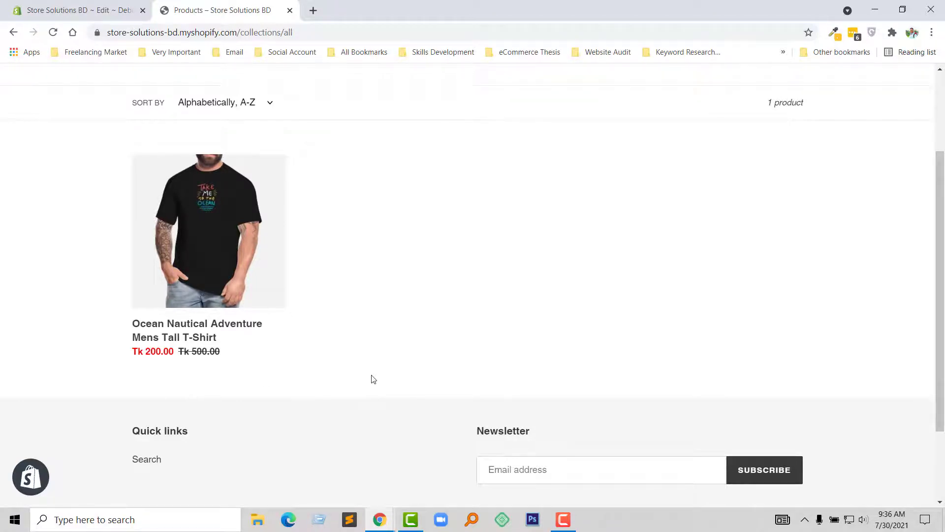